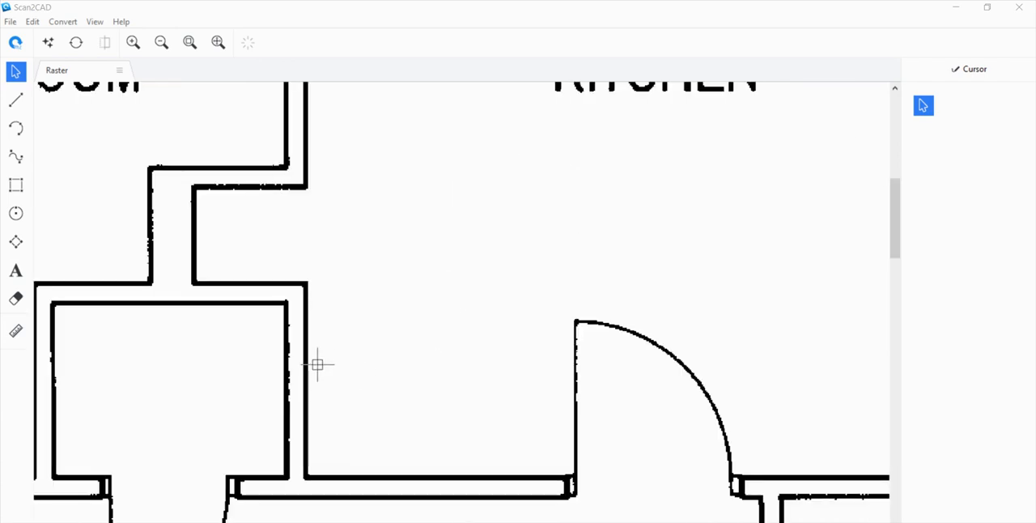
Zoom out twice until the entire scanned floor plan fits the Raster view.
click(160, 42)
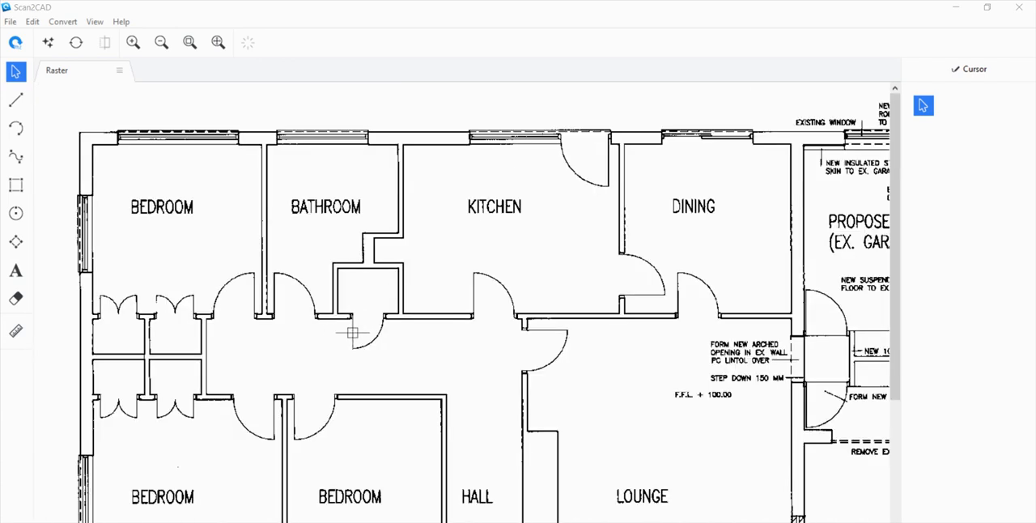
click(161, 42)
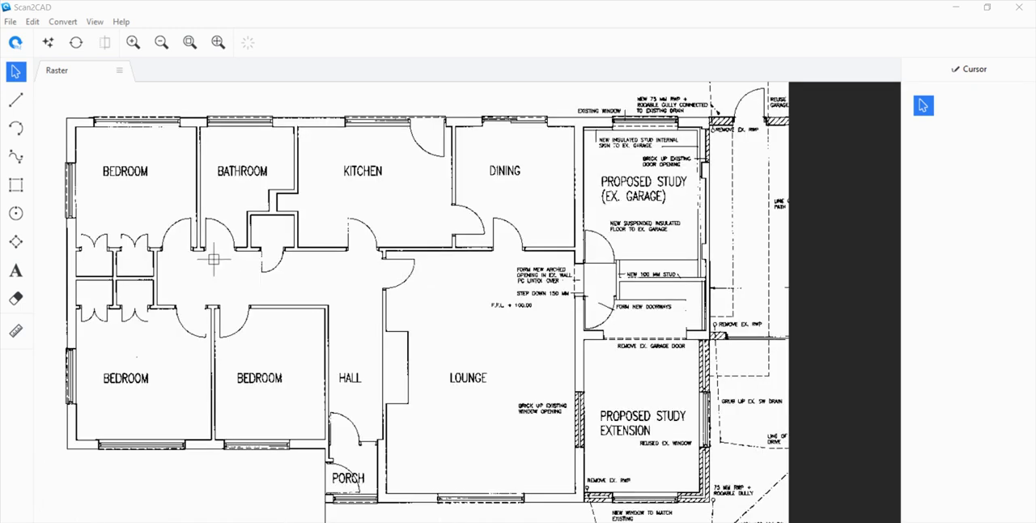
mouse_move(227, 243)
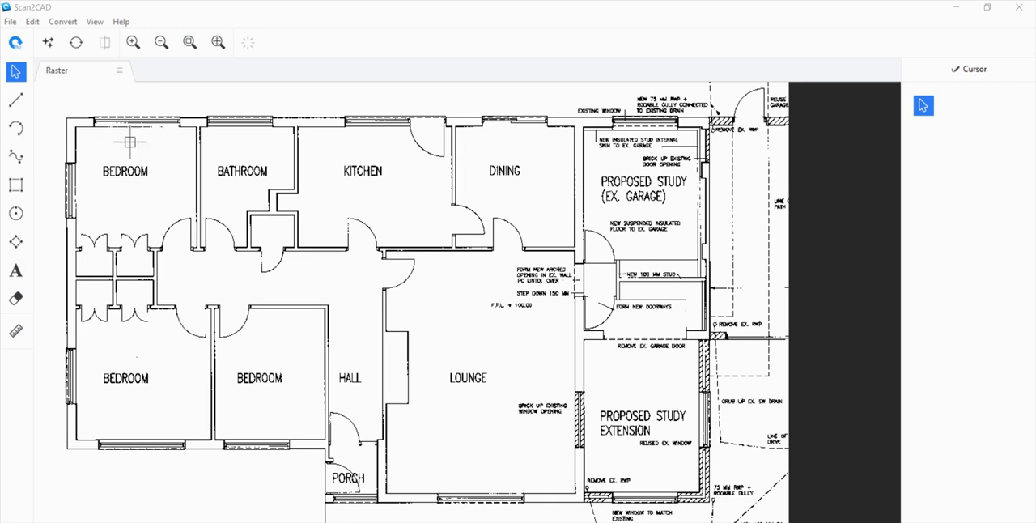
mouse_move(47, 42)
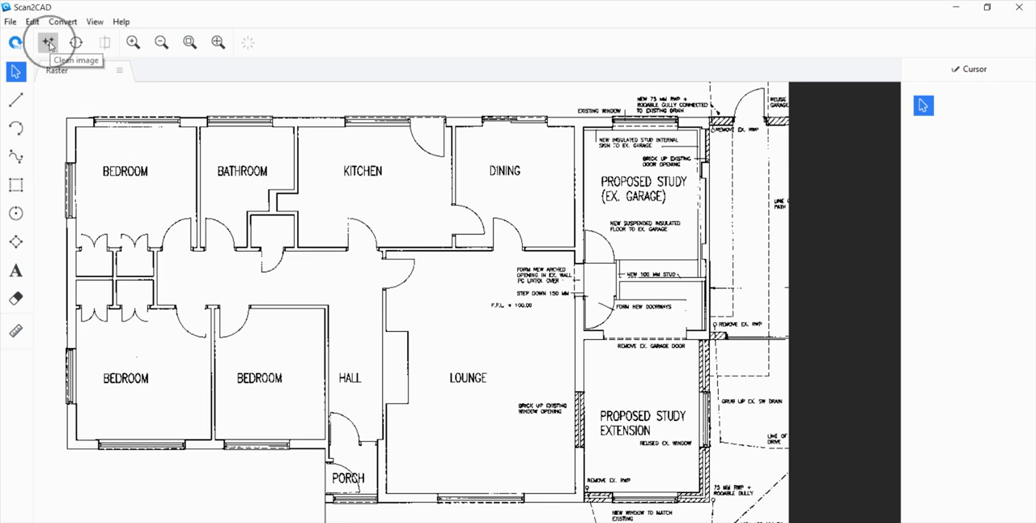
Open Clean image settings and dismiss the 'Raster Effect not available' warning.
click(47, 42)
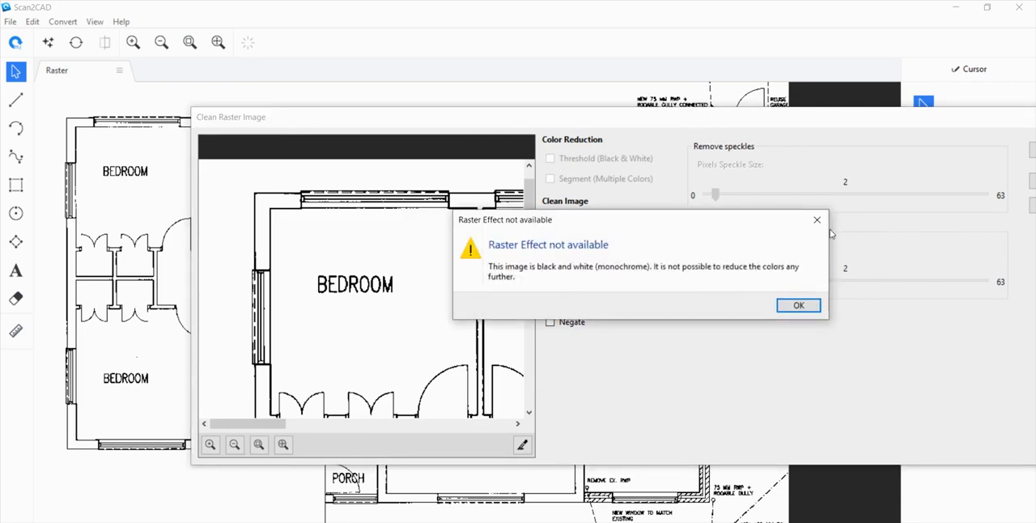
click(798, 306)
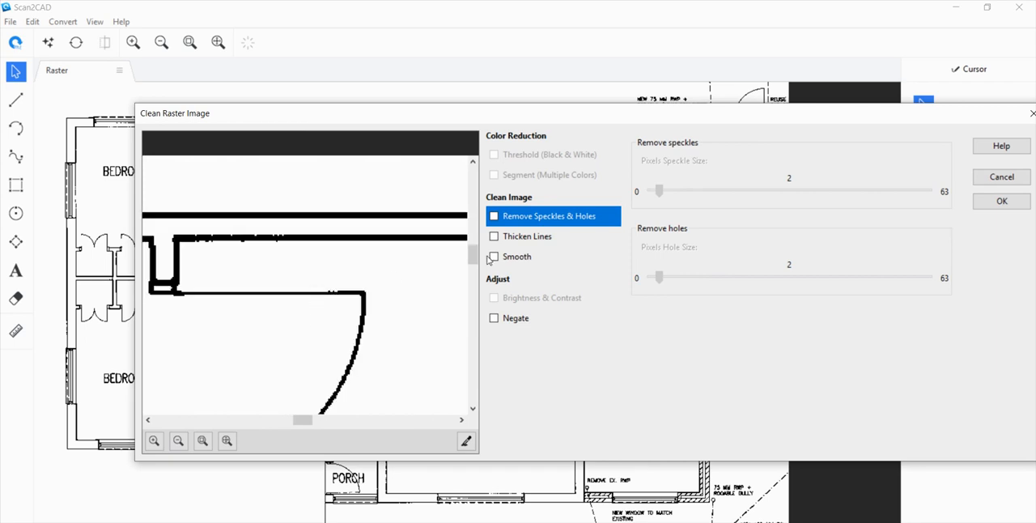
Enable Remove Speckles & Holes, preview large sizes, then apply with speckle size 2.
click(493, 216)
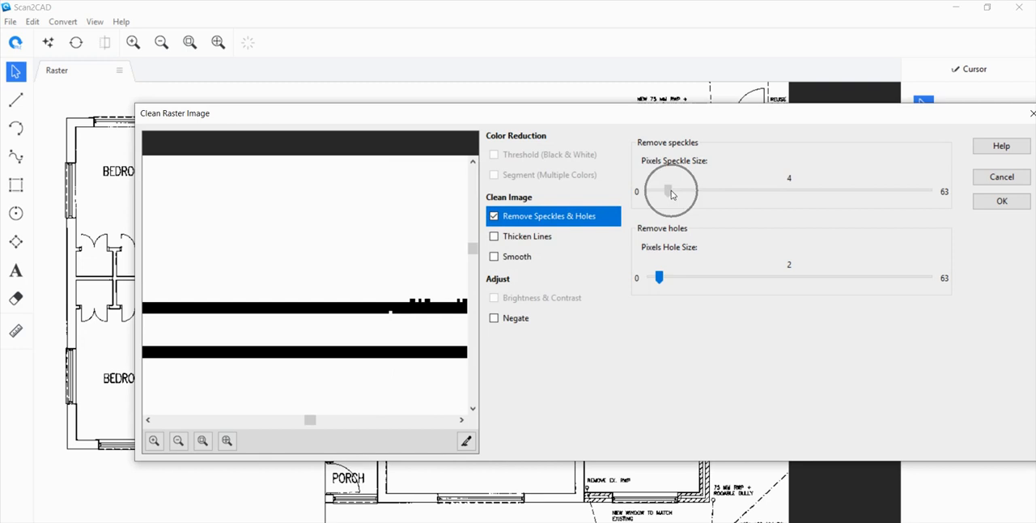
click(670, 190)
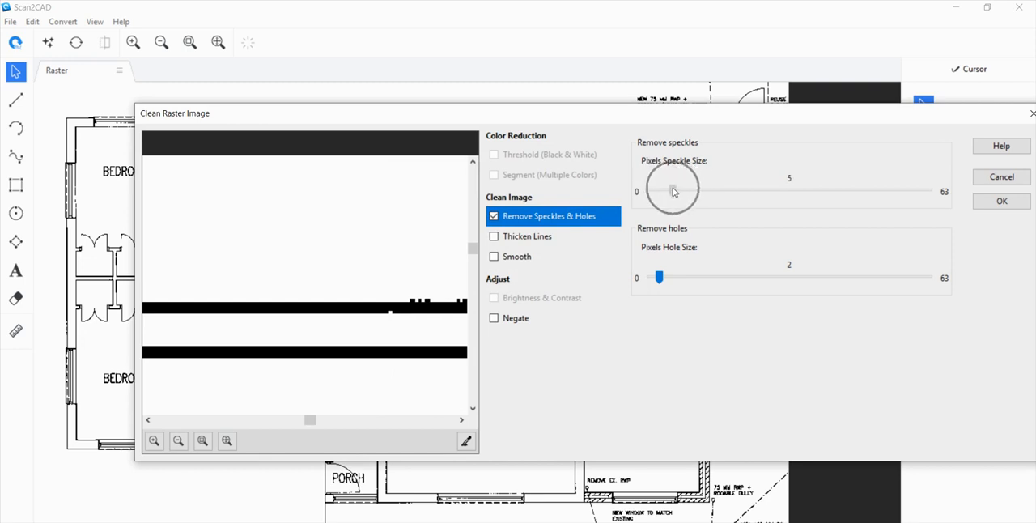
drag(672, 190, 680, 190)
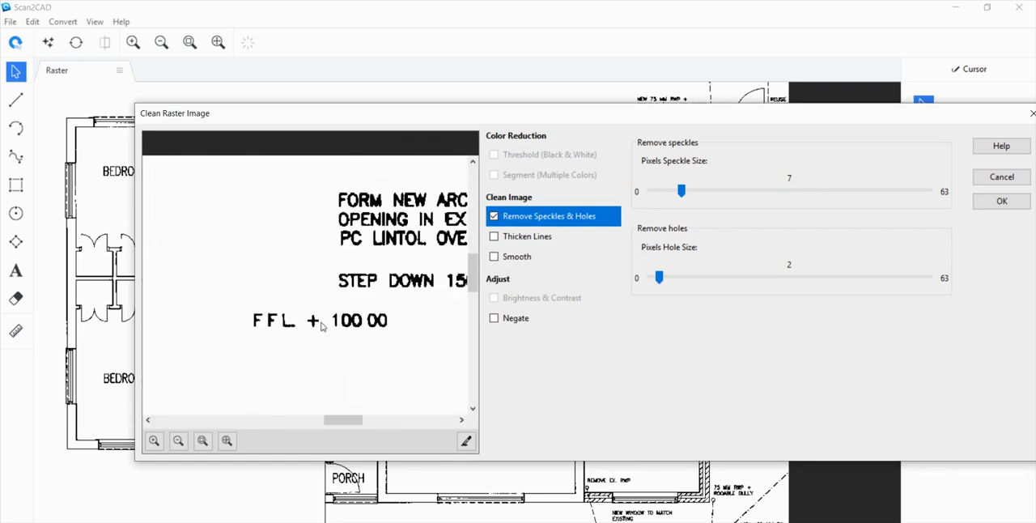
drag(681, 191, 870, 191)
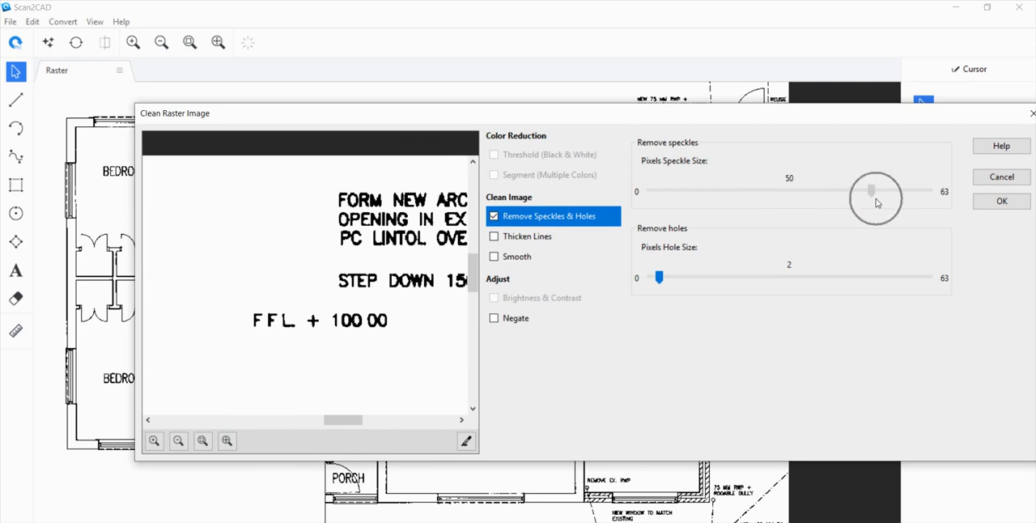
drag(872, 192, 907, 192)
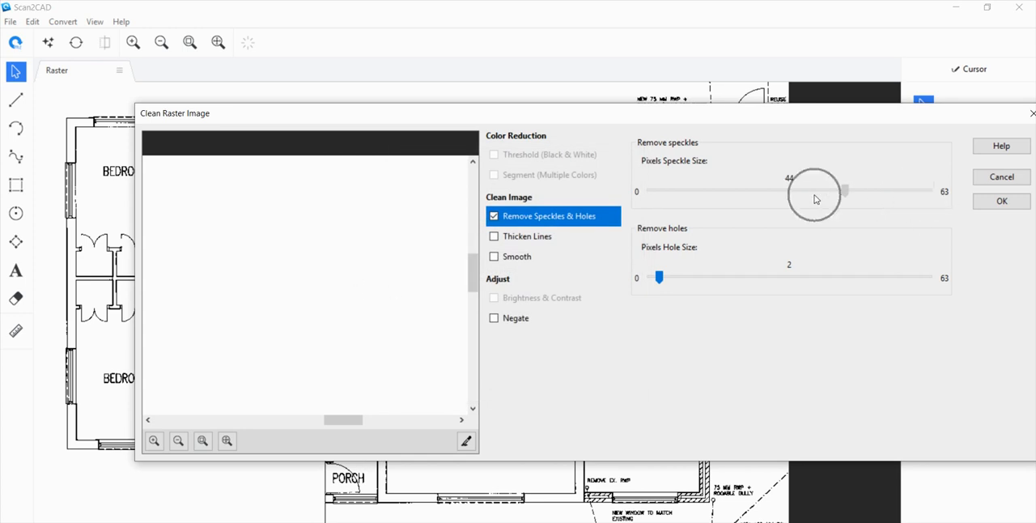
click(1001, 200)
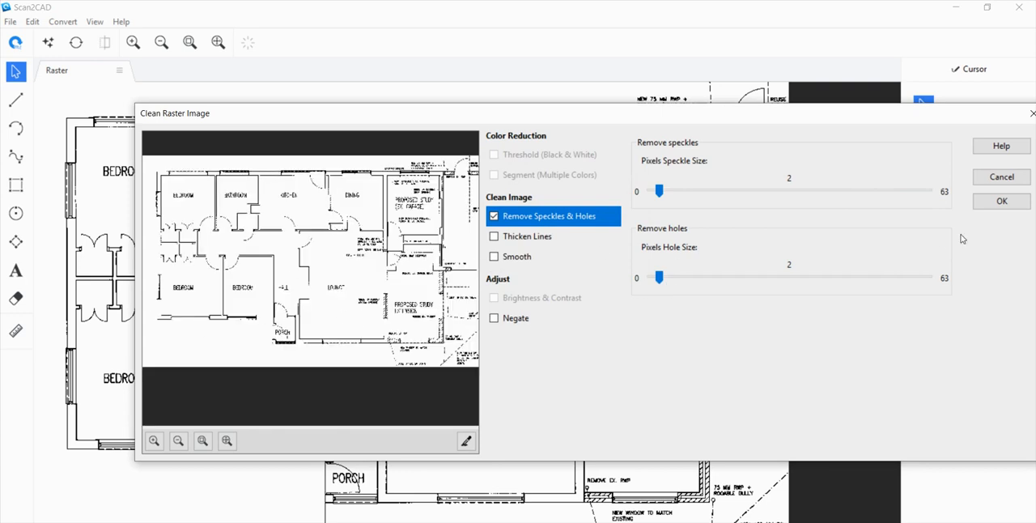
click(1001, 201)
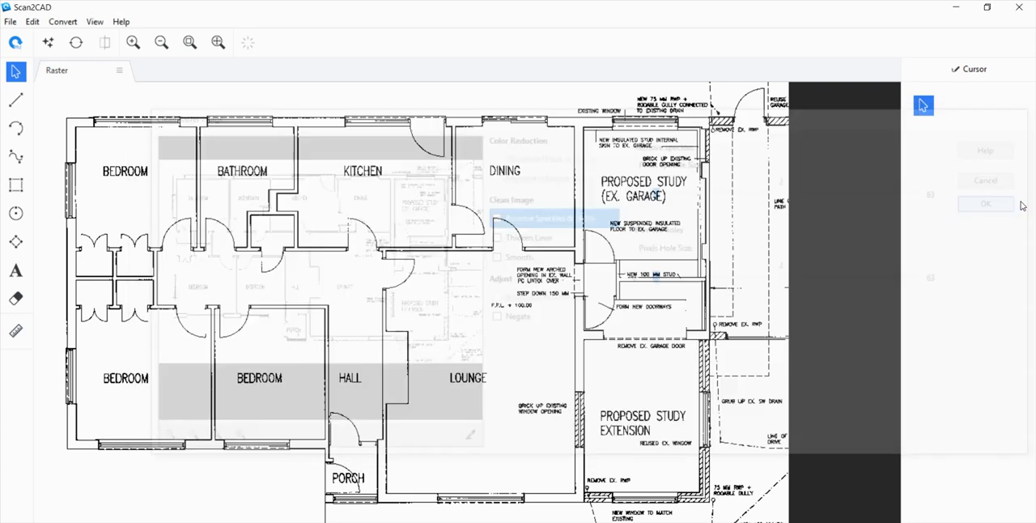
Open the Convert Image dialog with the cleaned plan.
click(986, 204)
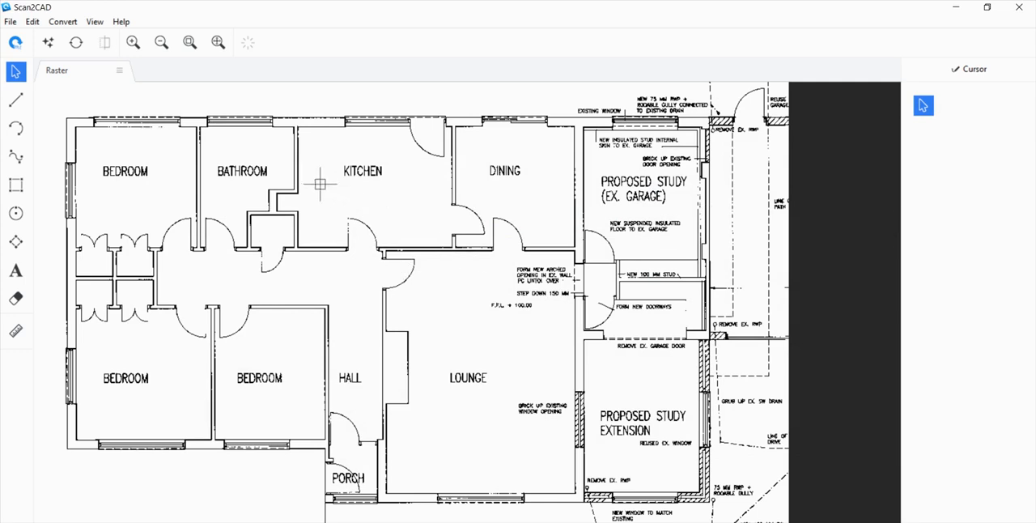
mouse_move(76, 42)
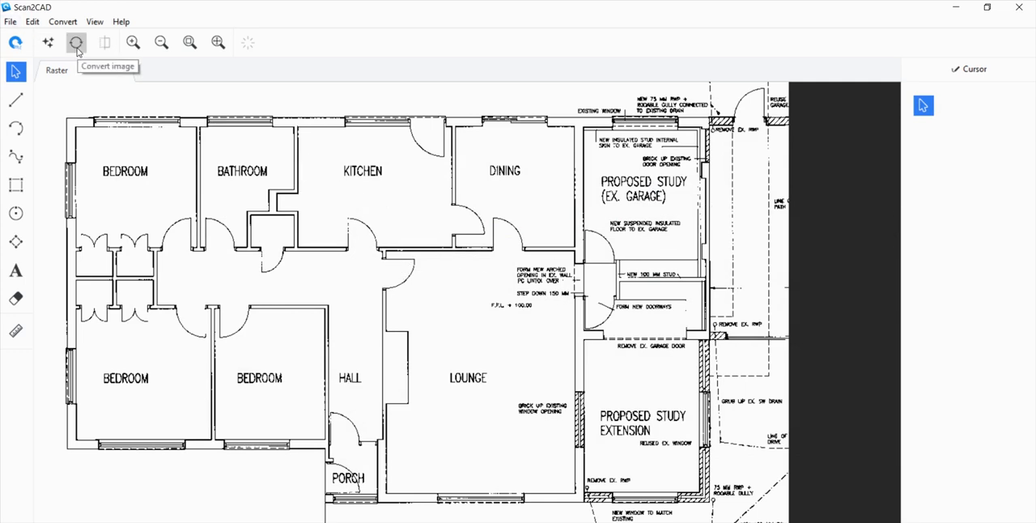
click(76, 42)
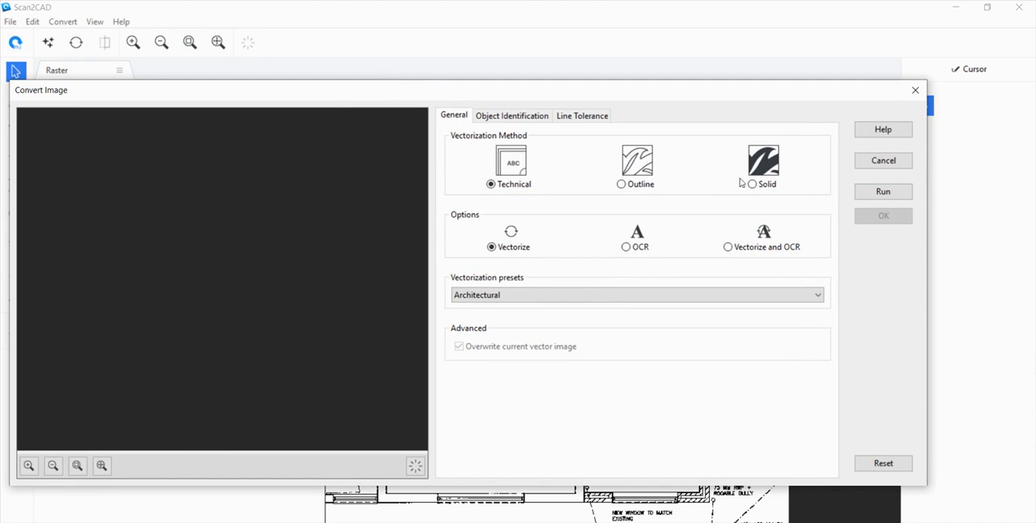
Preview Solid and Outline methods, then reselect Technical vectorization.
click(752, 183)
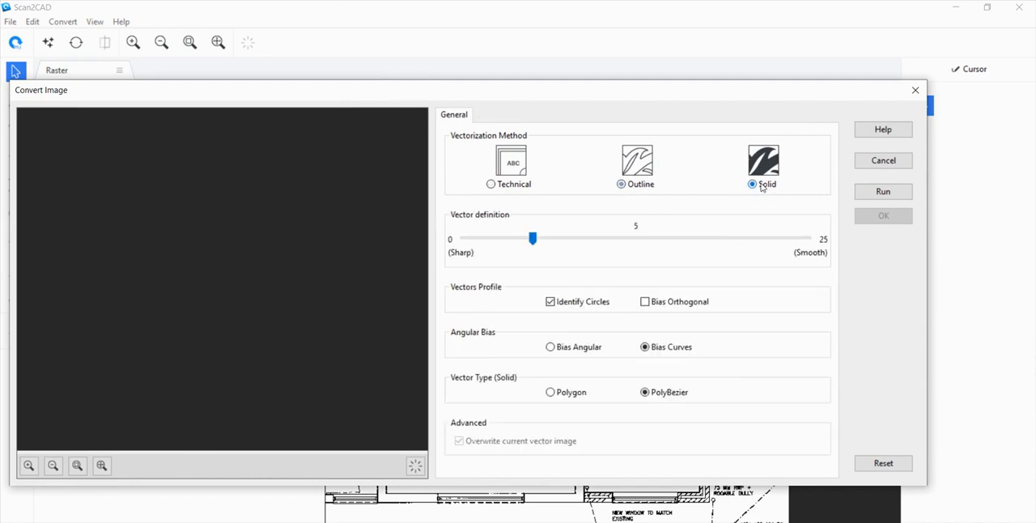
click(621, 183)
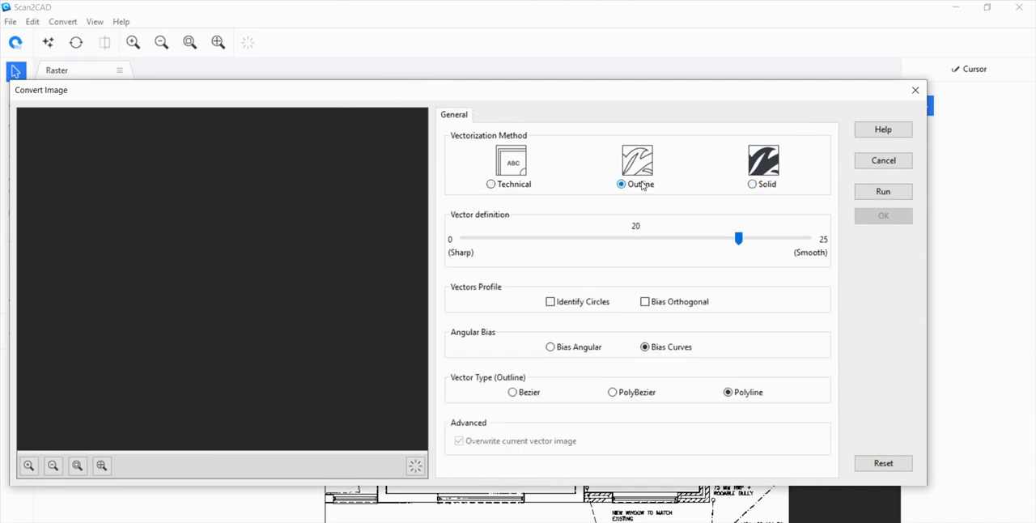
click(491, 184)
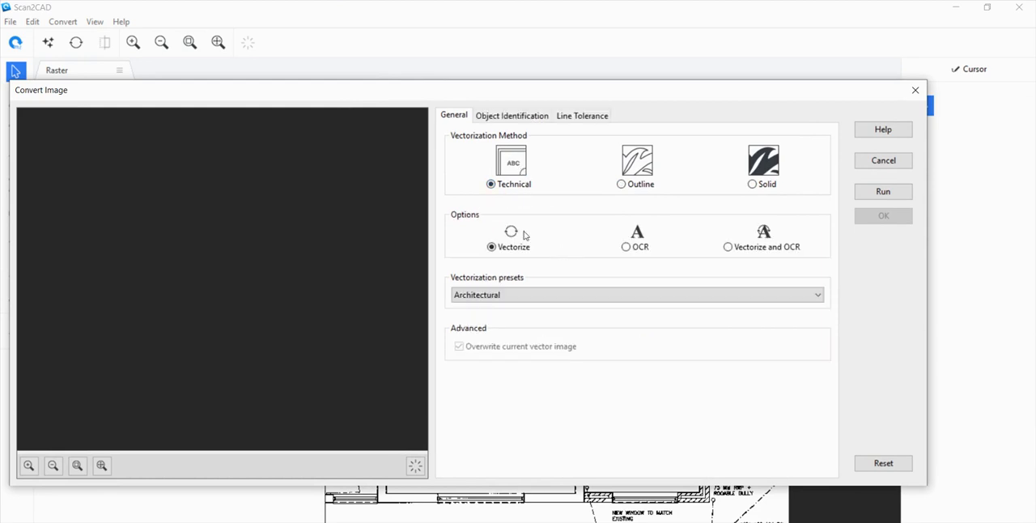
mouse_move(647, 121)
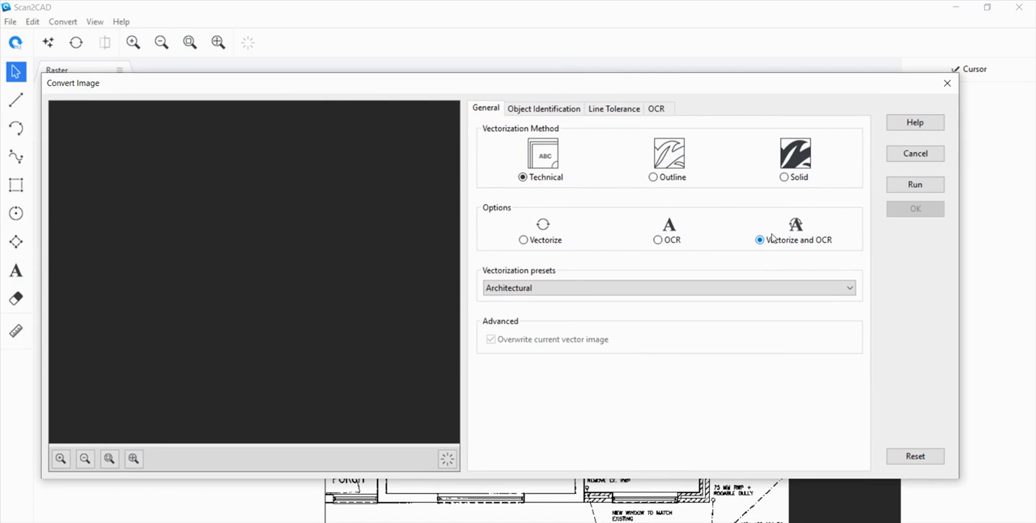
In the OCR tab, set maximum character size 51 from the LOUNGE label.
click(656, 107)
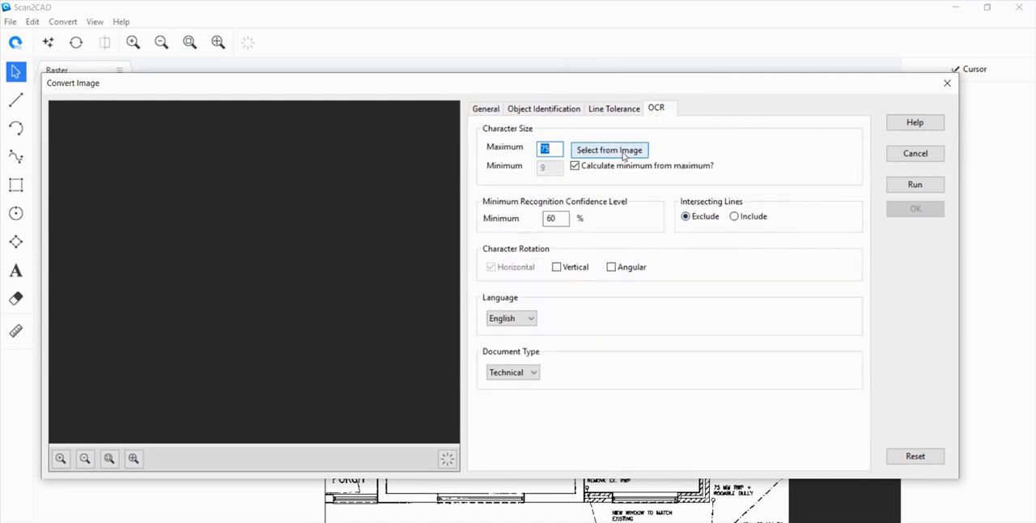
mouse_move(508, 133)
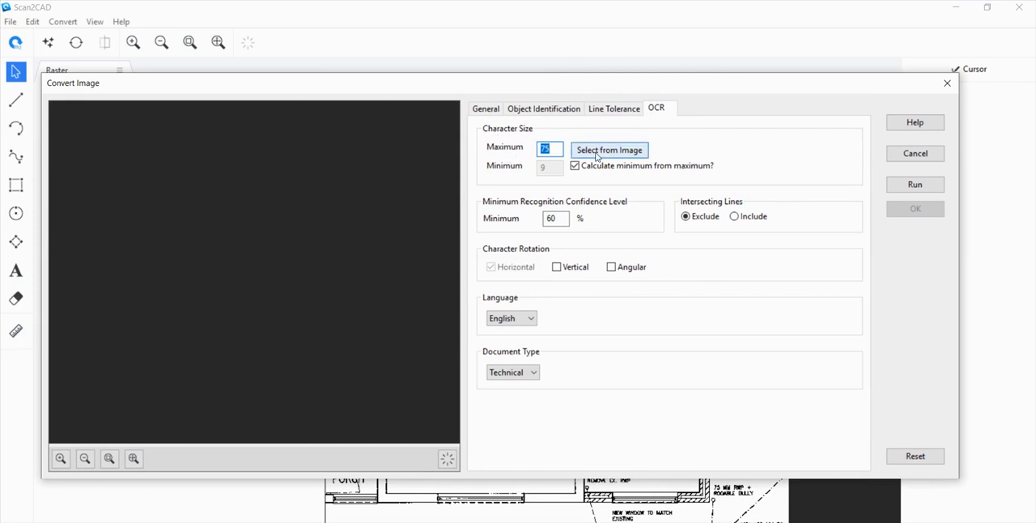
click(608, 150)
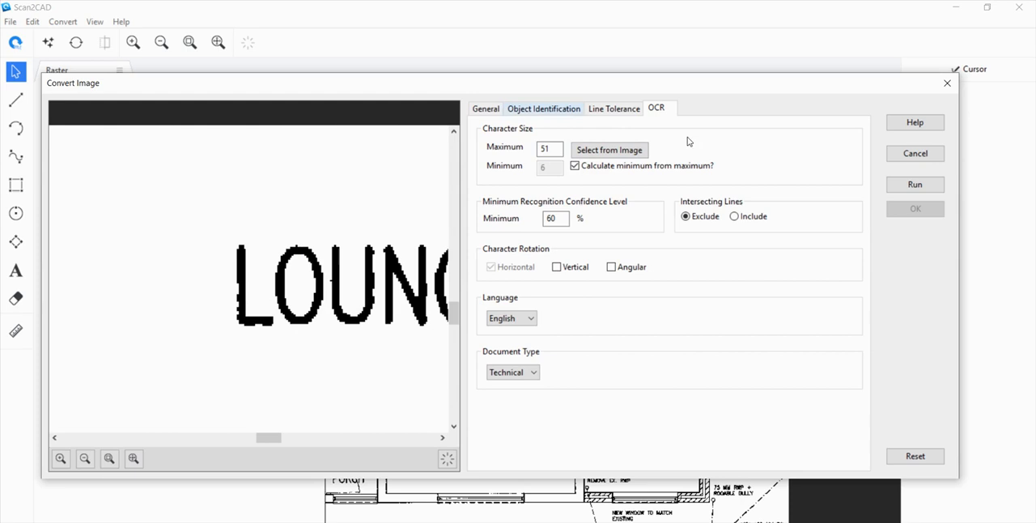
click(84, 459)
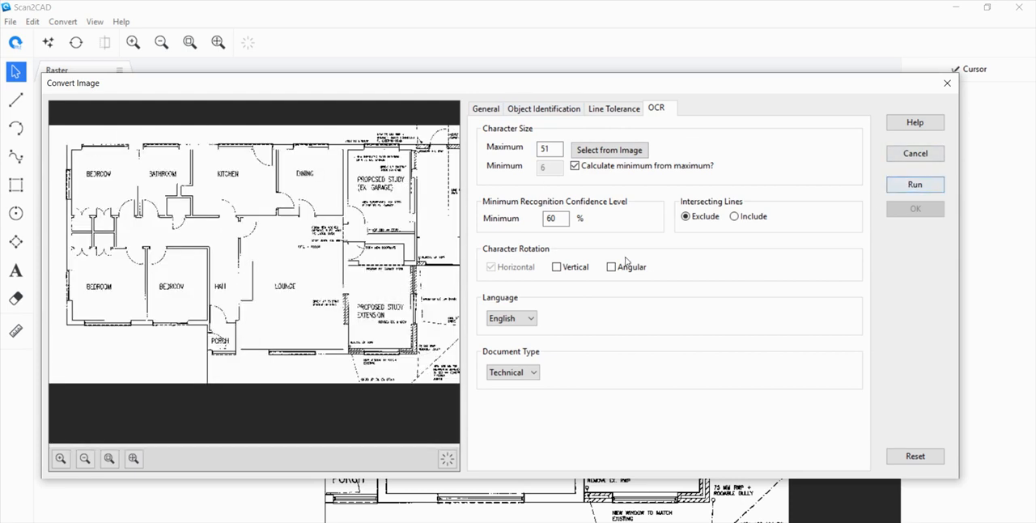
Run the vectorize-plus-OCR conversion to produce the vector floor plan.
click(914, 183)
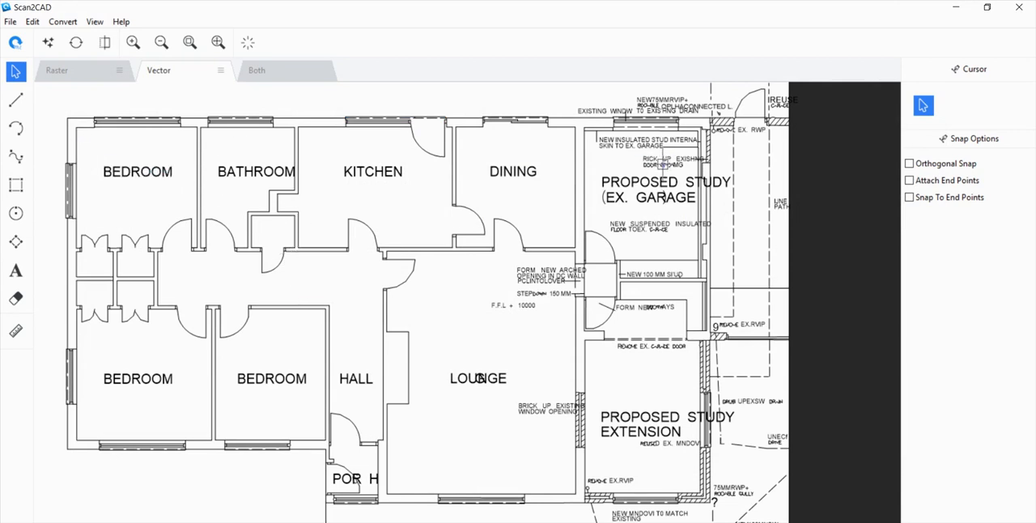
mouse_move(478, 419)
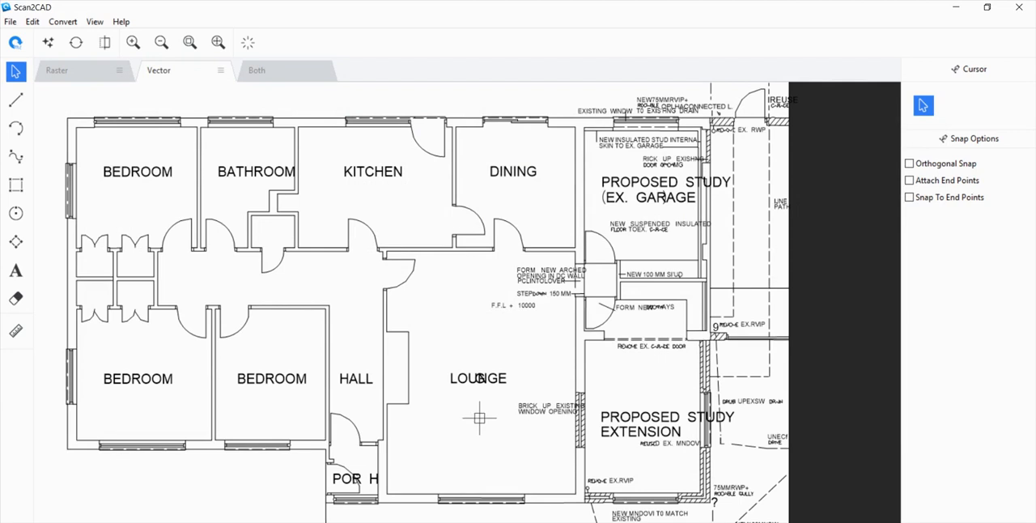
mouse_move(447, 455)
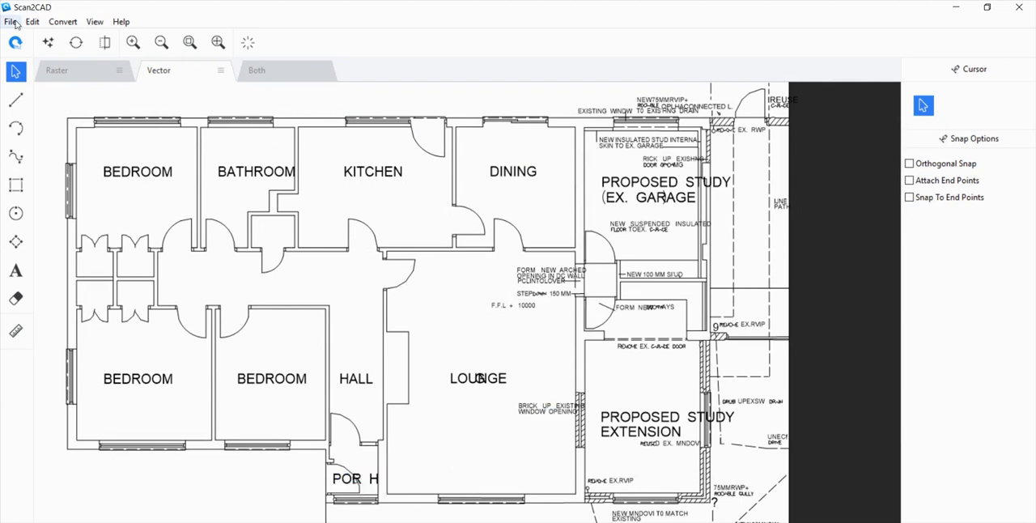
Start File > Save as > Vector and list the DXF, DWG and G-code formats.
click(10, 21)
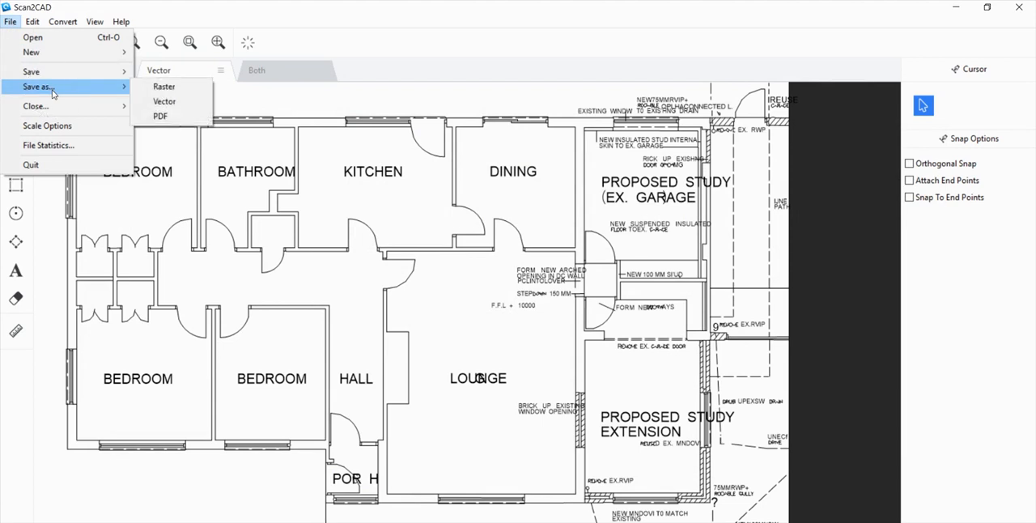
click(164, 87)
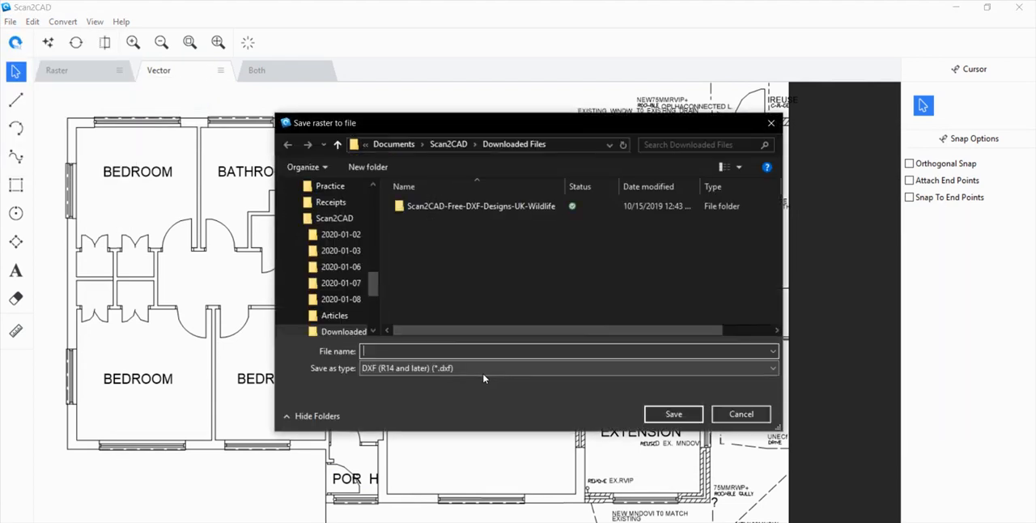
click(566, 368)
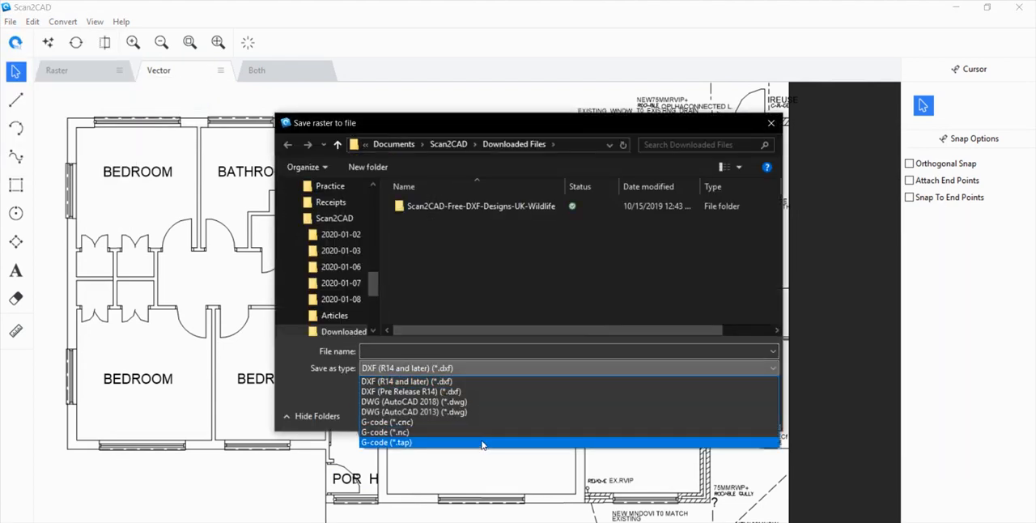